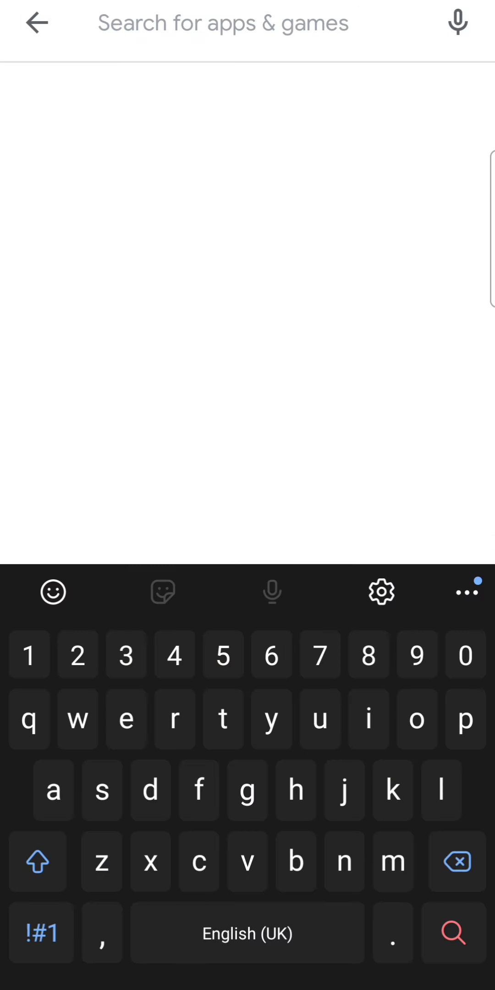
# Search the Play Store for 'microsoft teams' and open the Microsoft Teams listing.
pyautogui.write('microsoft teams')
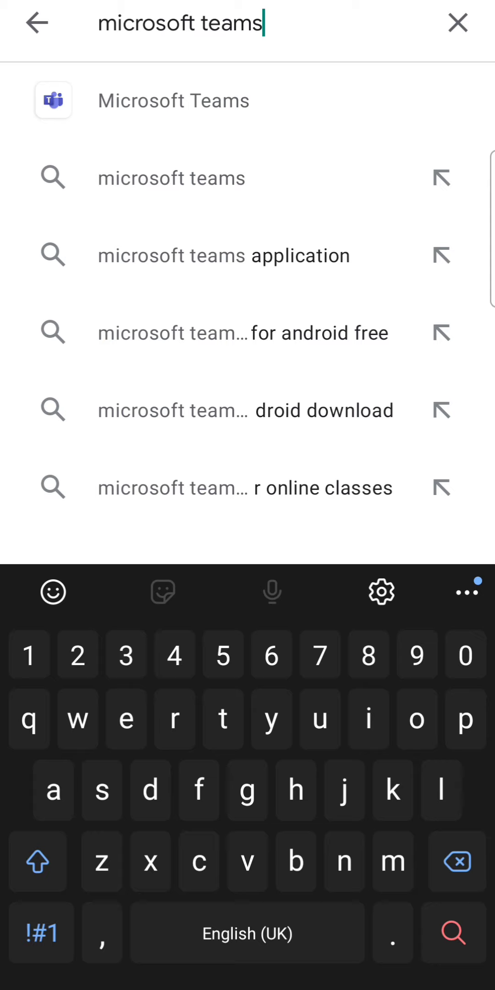
pyautogui.click(173, 101)
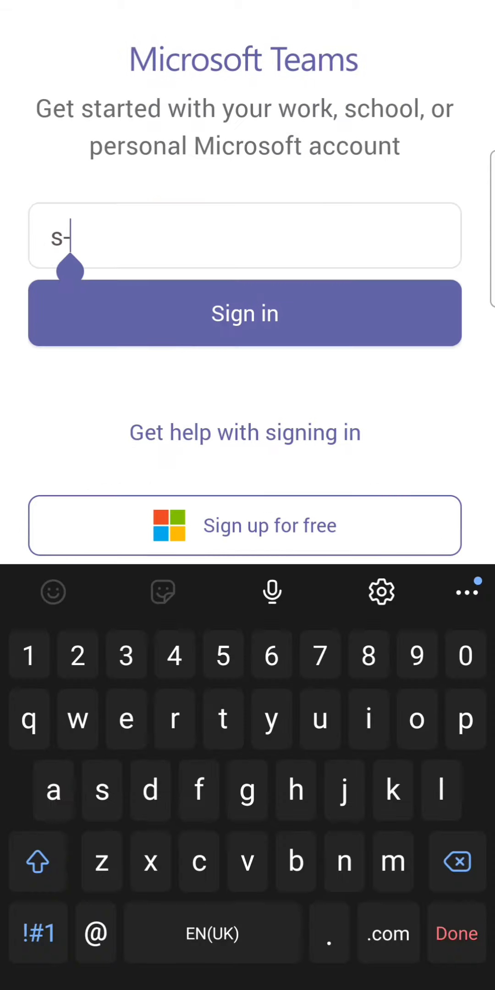
pyautogui.press('Backspace')
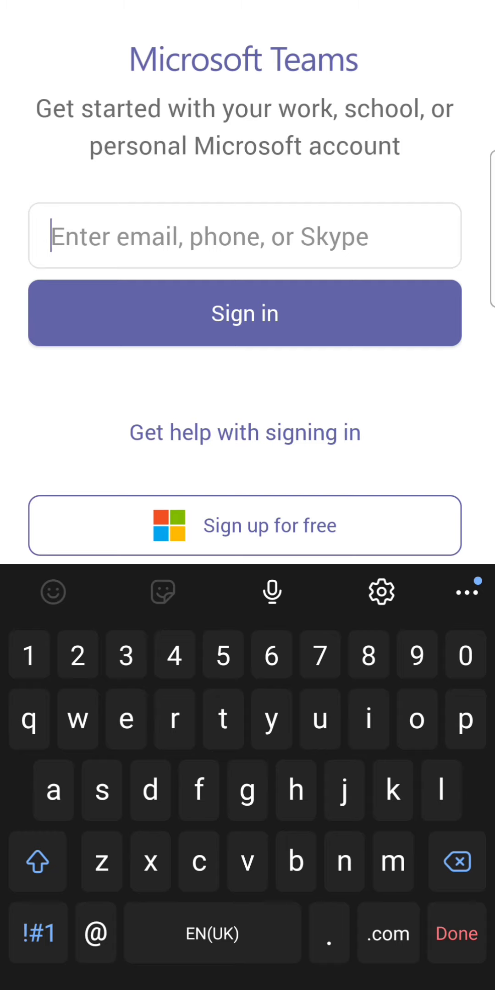
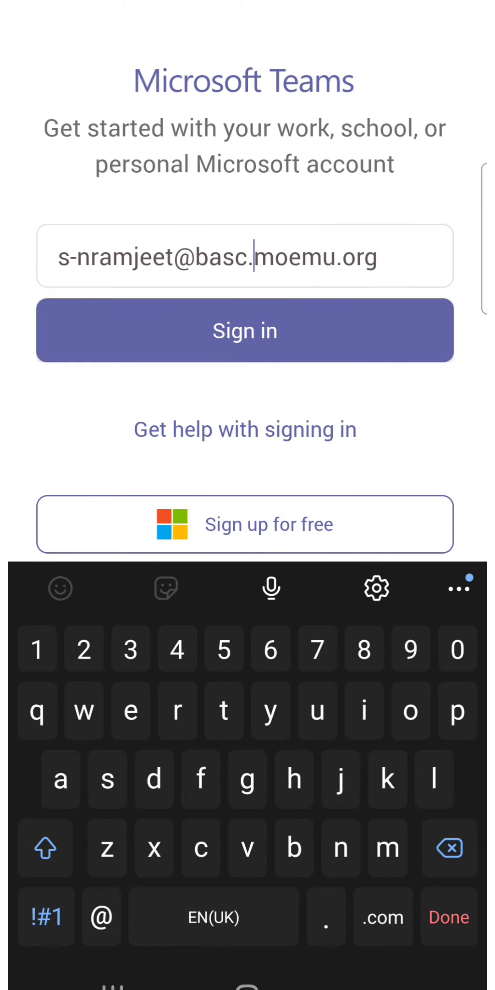
pyautogui.click(244, 330)
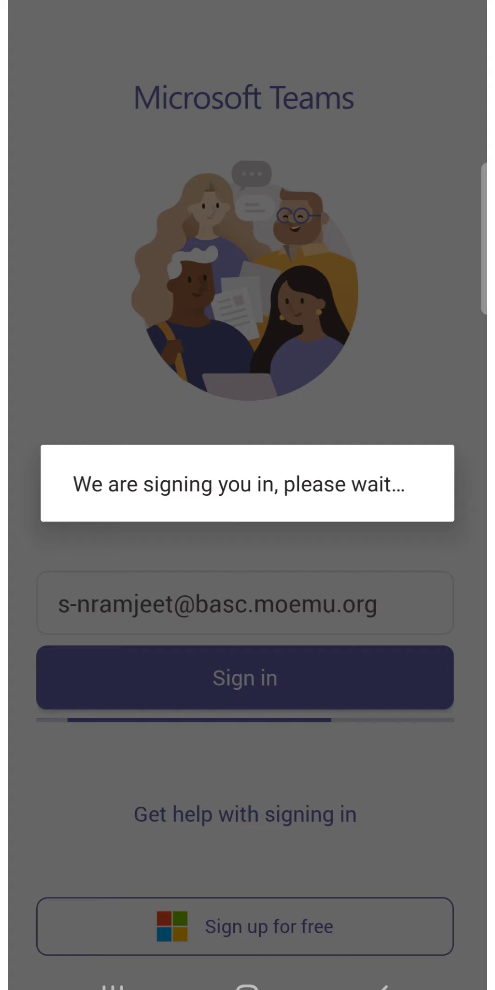
pyautogui.click(244, 677)
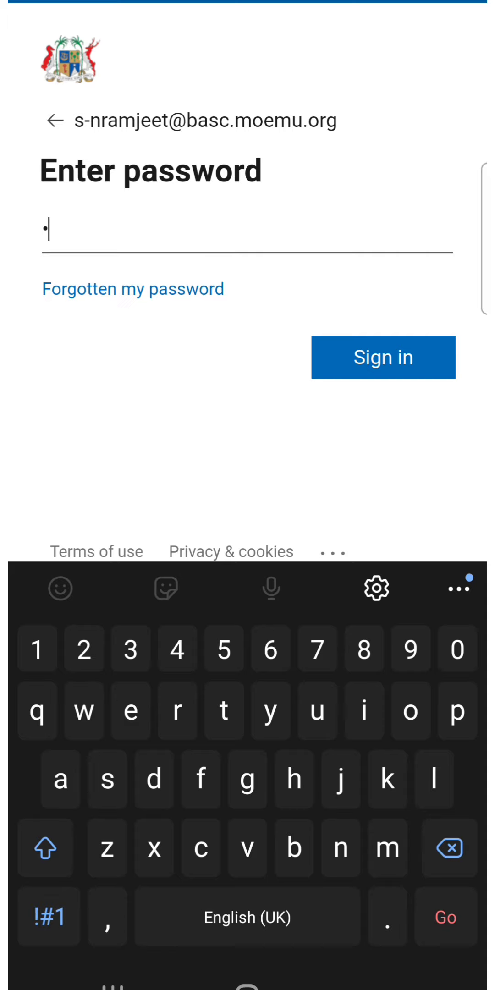
# Submit the school account's current password on the Enter password screen.
pyautogui.click(383, 357)
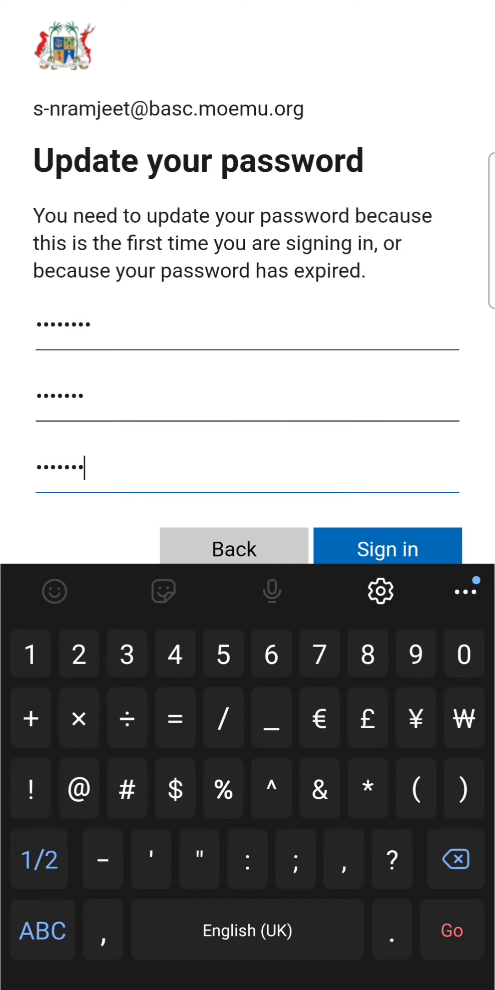
# Submit the filled-in current, new and confirm password fields.
pyautogui.scroll(-3)
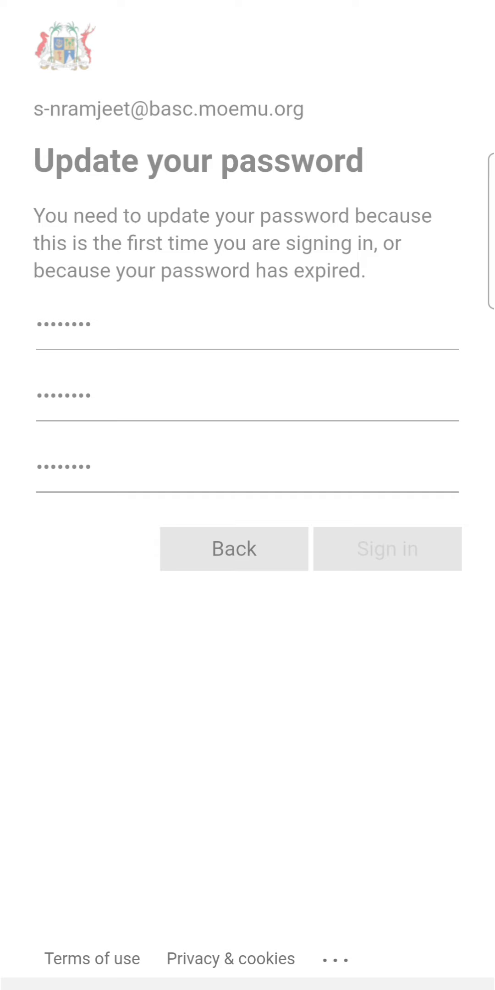
pyautogui.click(387, 560)
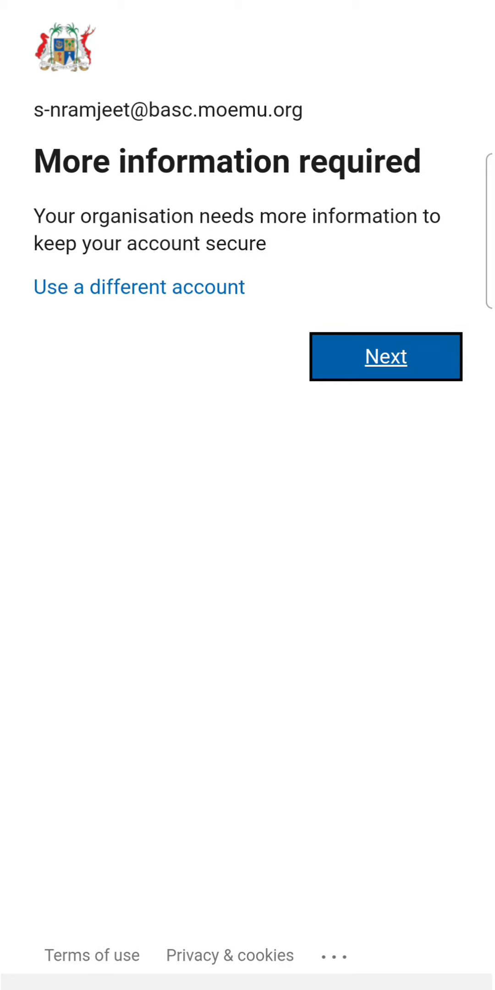
# Continue past More information required and pick the school account from the list.
pyautogui.click(139, 286)
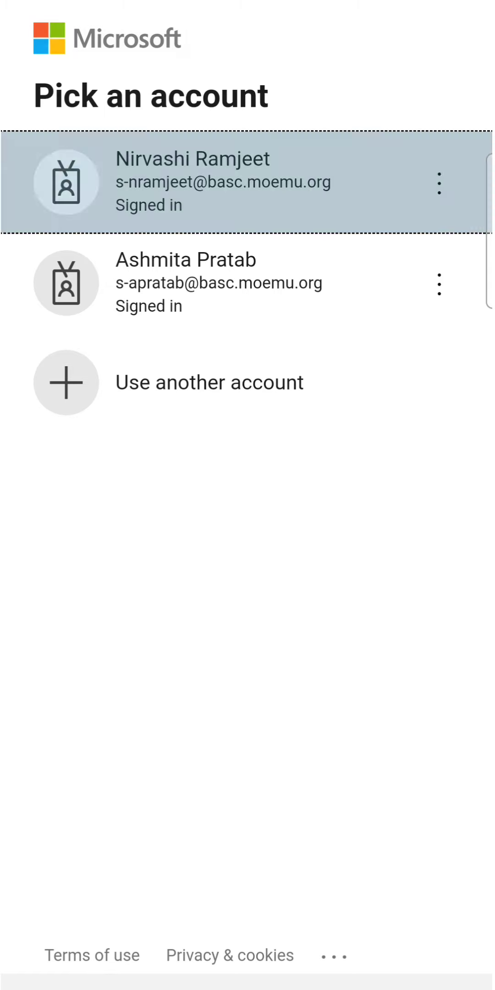
pyautogui.click(192, 181)
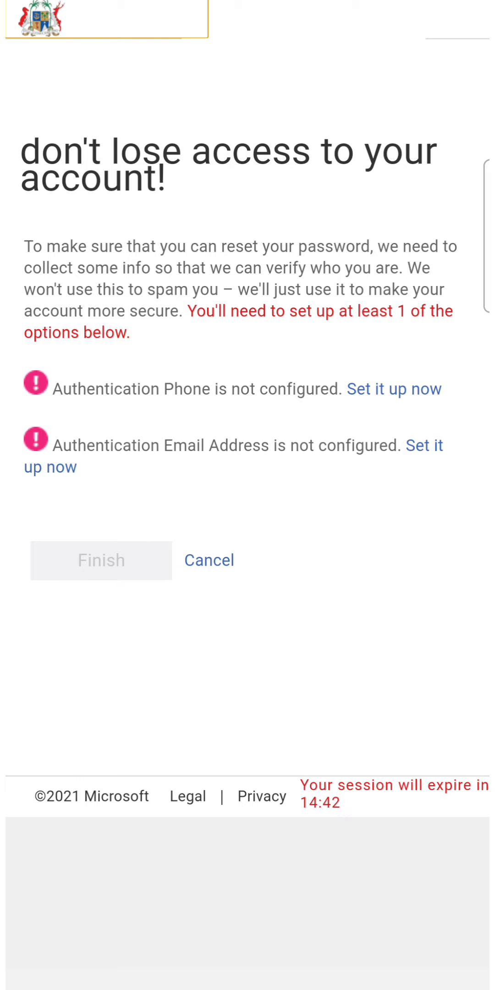
# Start Authentication Phone setup and choose Mauritius (+230) as the country.
pyautogui.click(394, 389)
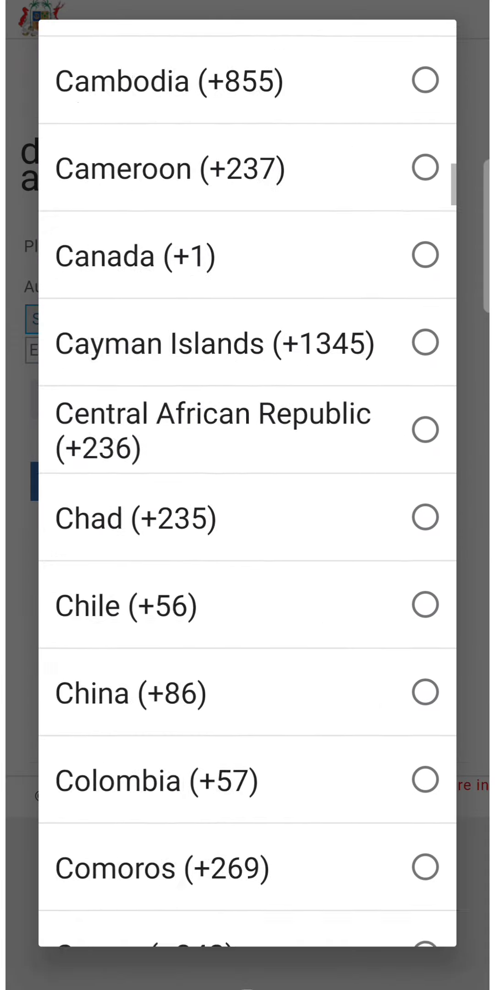
pyautogui.scroll(-3)
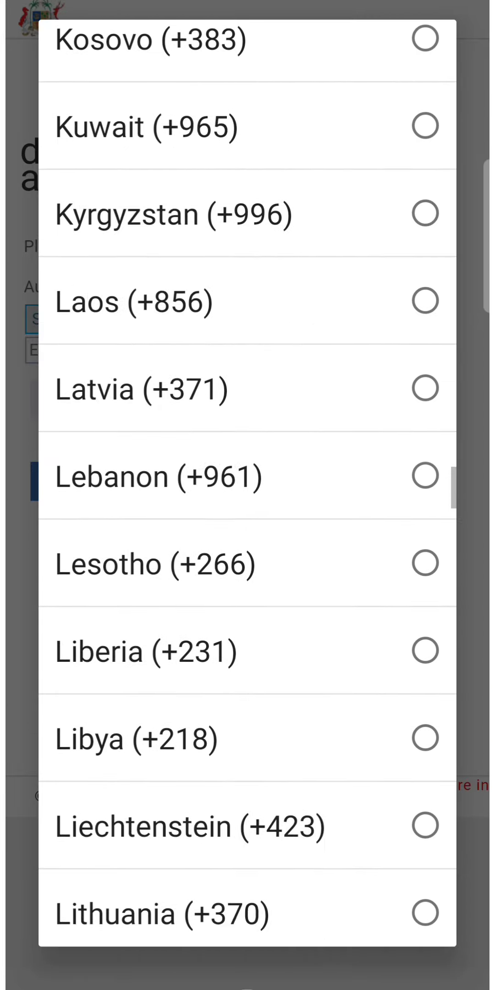
pyautogui.scroll(-3)
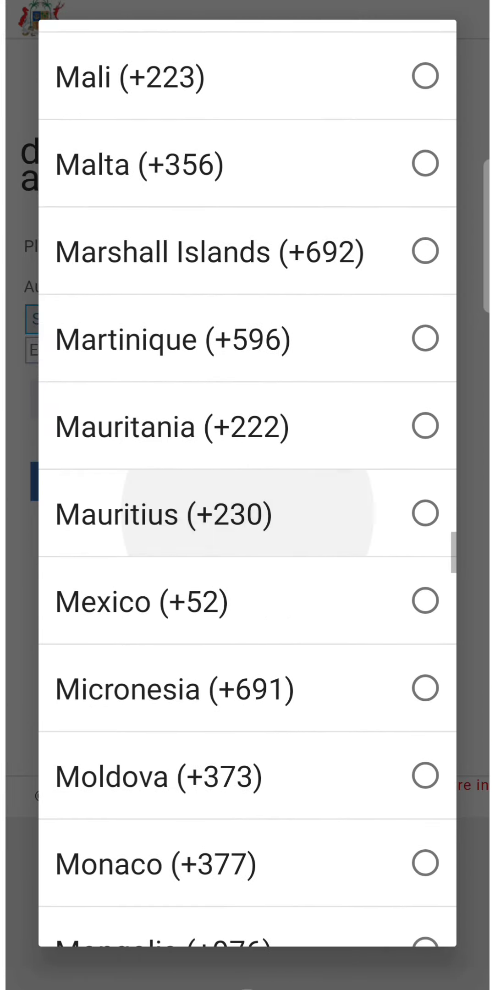
pyautogui.click(165, 514)
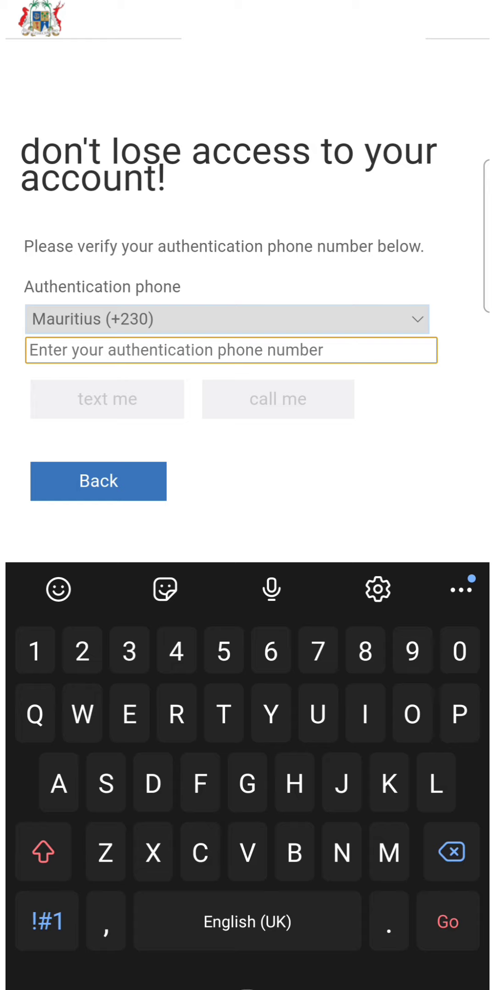
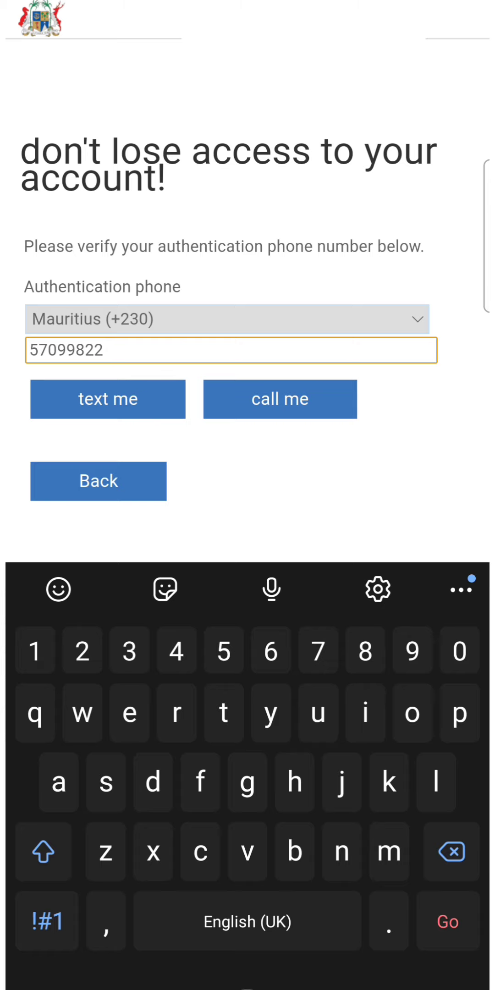
pyautogui.click(108, 399)
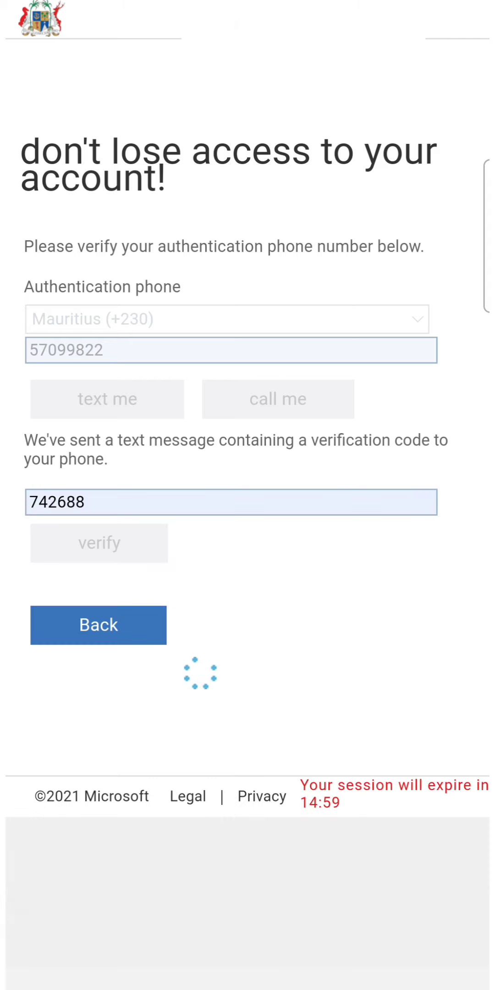
pyautogui.click(98, 543)
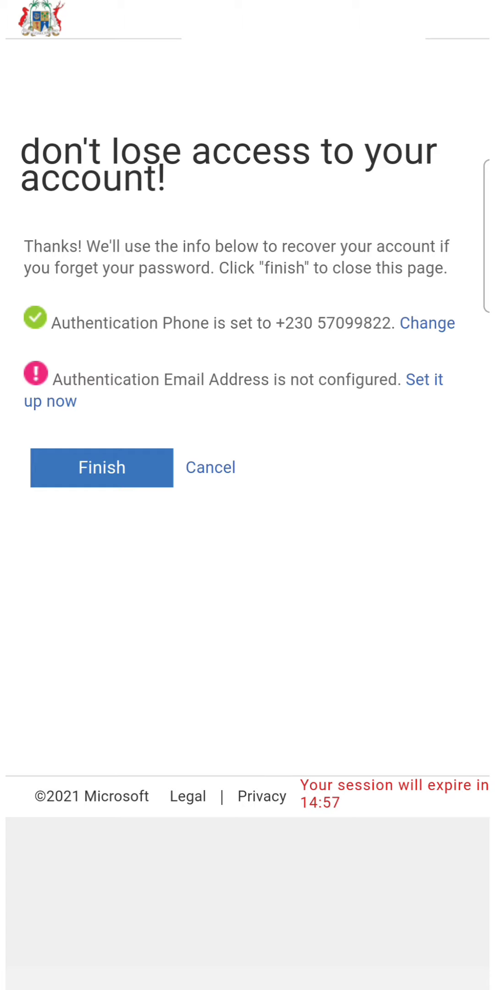
pyautogui.click(102, 468)
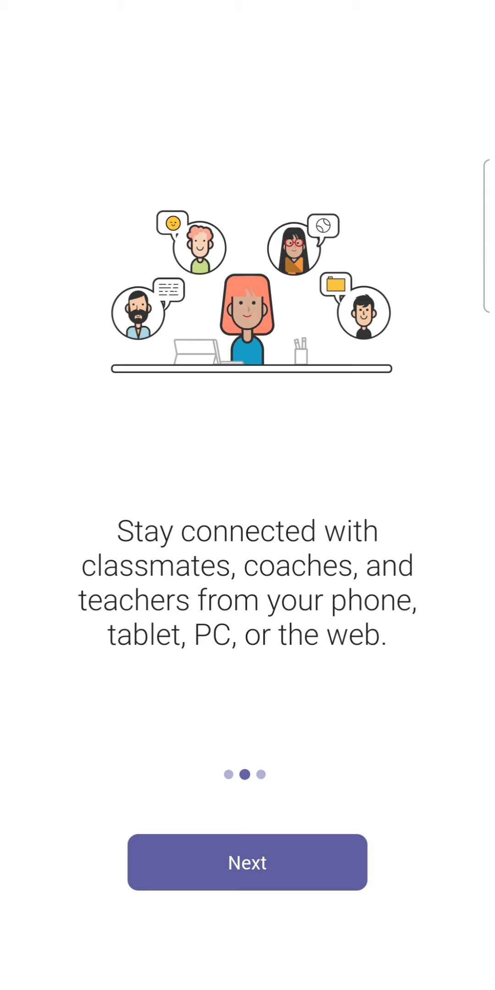
# Dismiss the two welcome intro screens and the privacy notice.
pyautogui.click(246, 862)
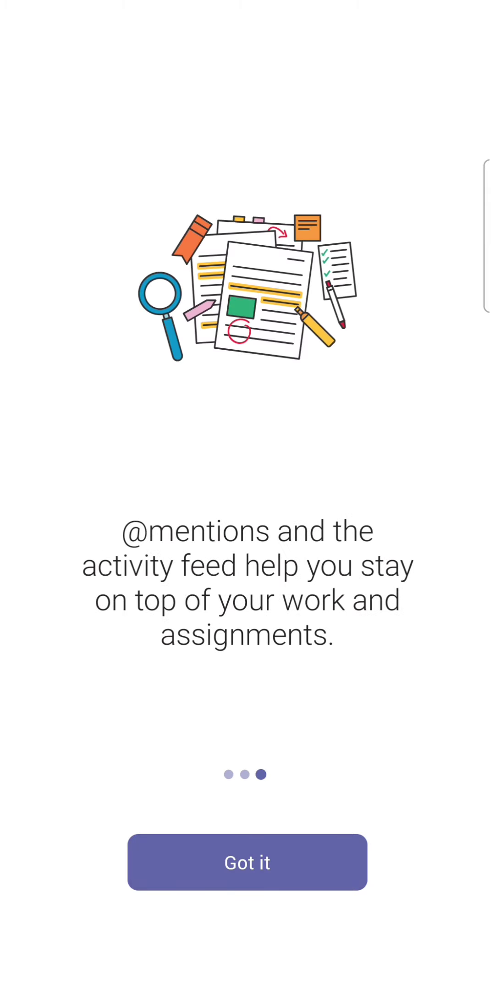
pyautogui.click(247, 862)
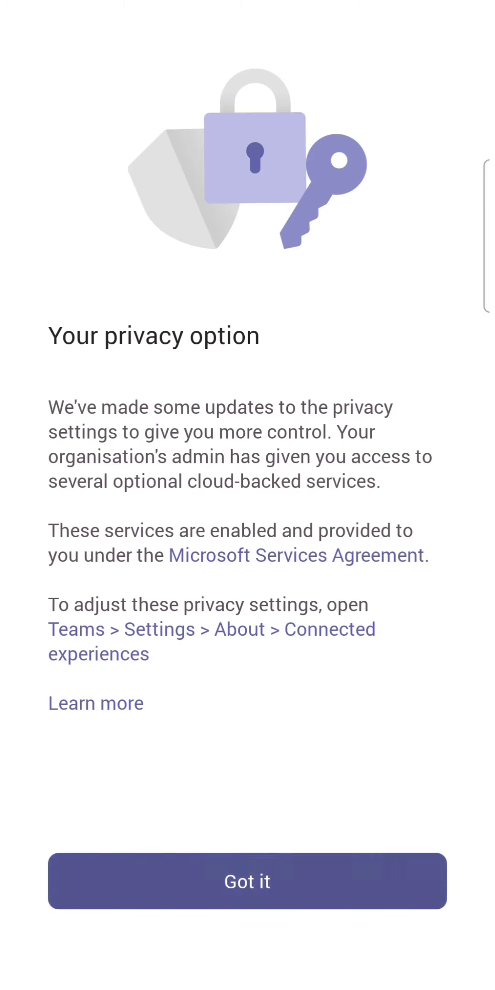
pyautogui.click(246, 882)
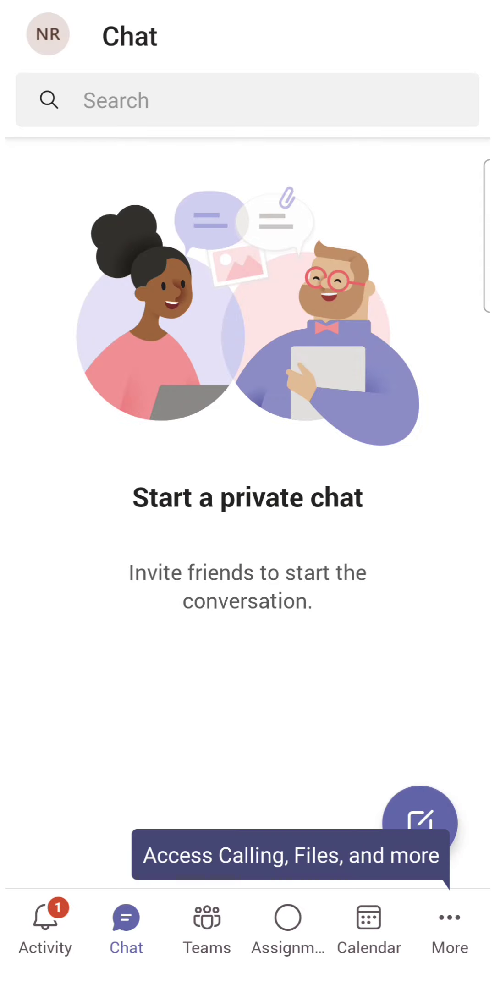